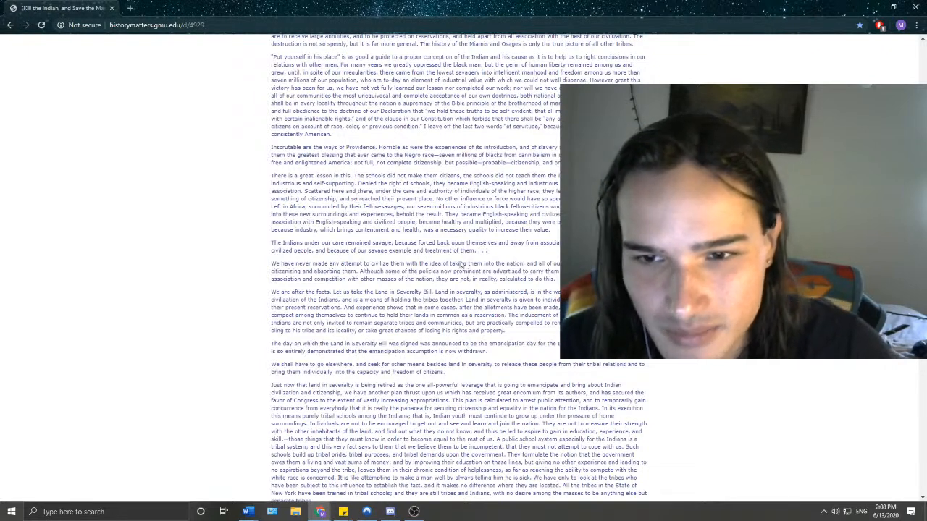
Scroll through the speech and highlight the paragraph about attempts to civilize the Indians
scroll(down, 3)
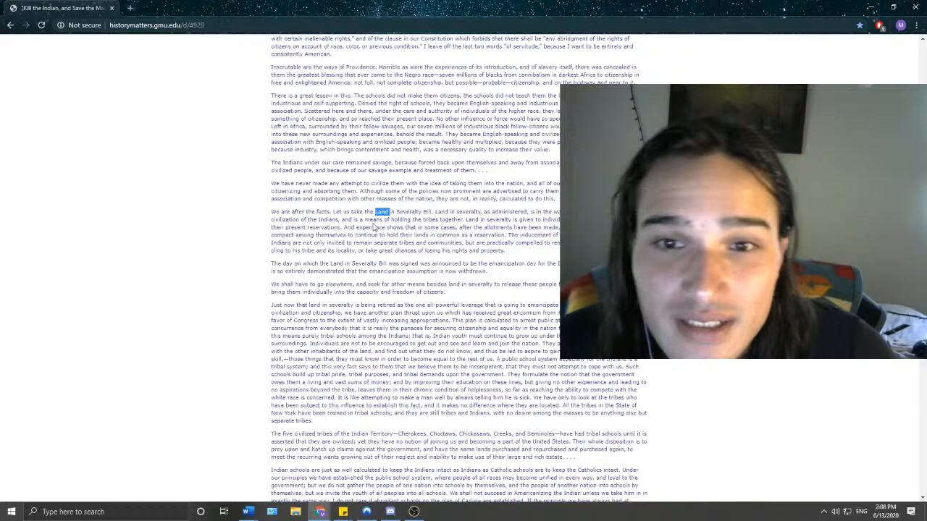
scroll(down, 3)
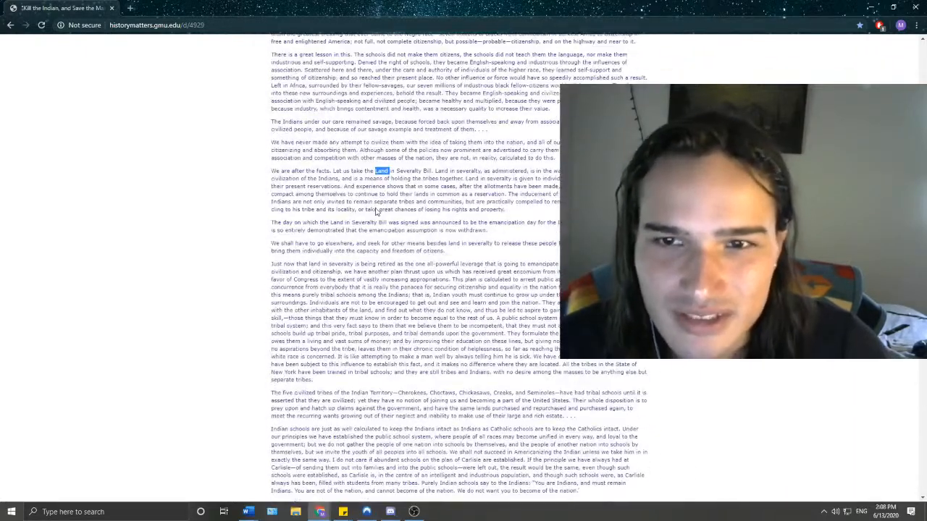
scroll(up, 3)
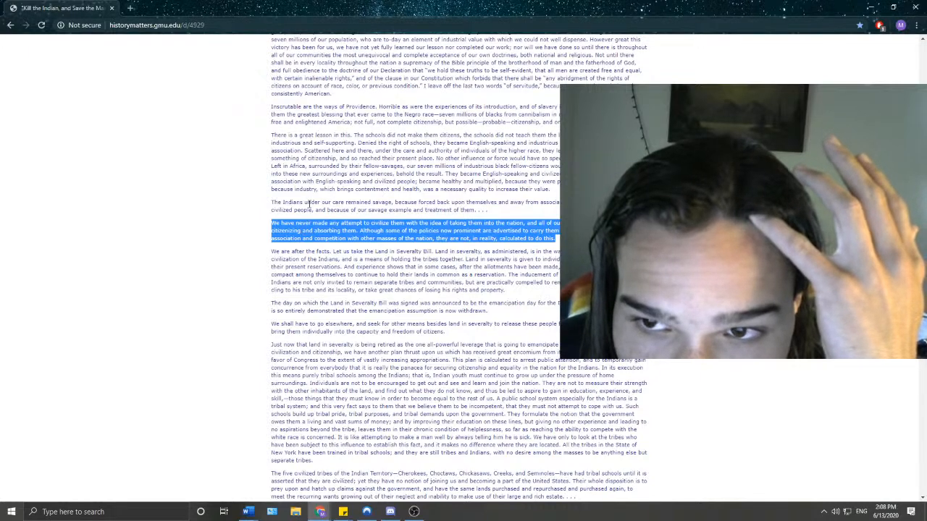
drag(270, 210, 487, 202)
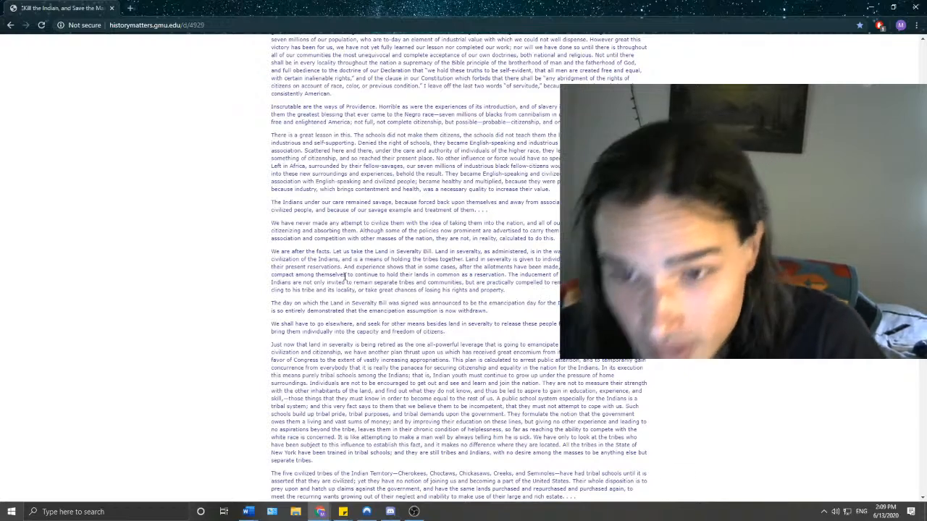
Read on down to the passages on missionaries, tribal schools and 'Before I leave this part of my subject'
scroll(down, 3)
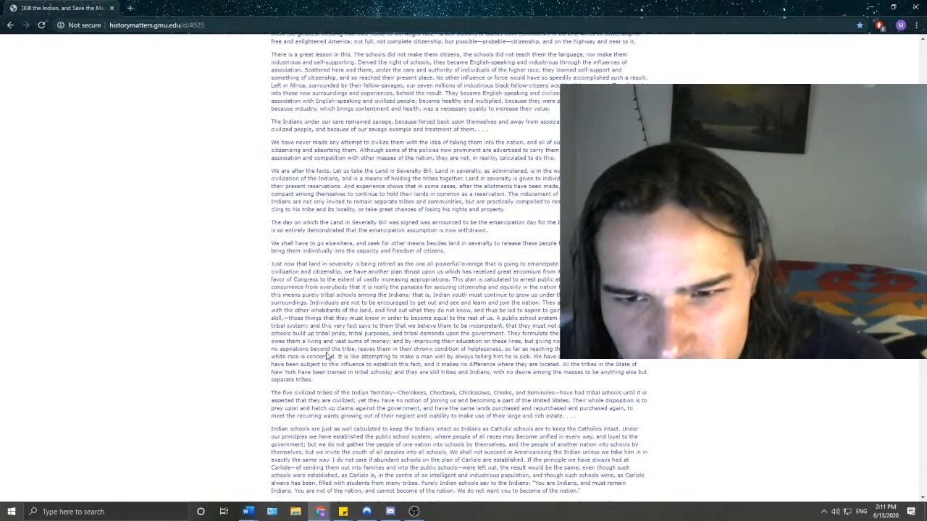
scroll(down, 3)
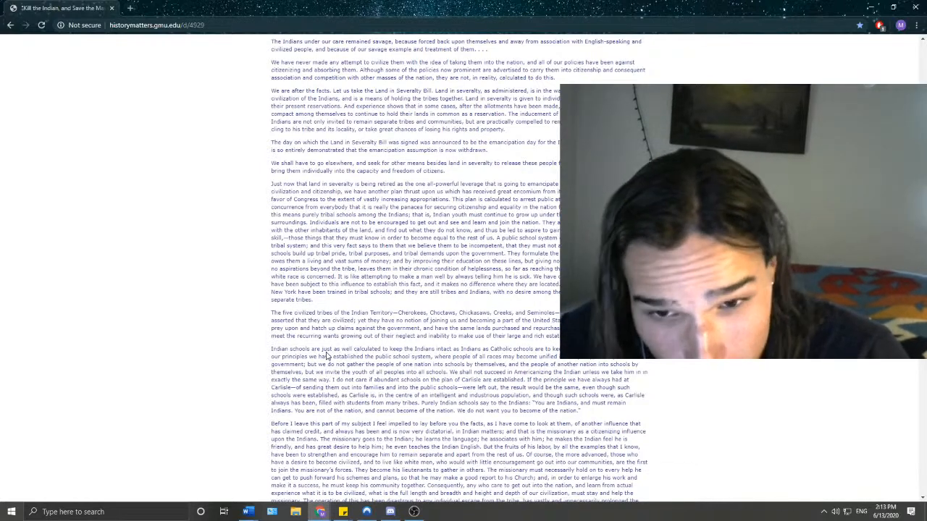
scroll(down, 3)
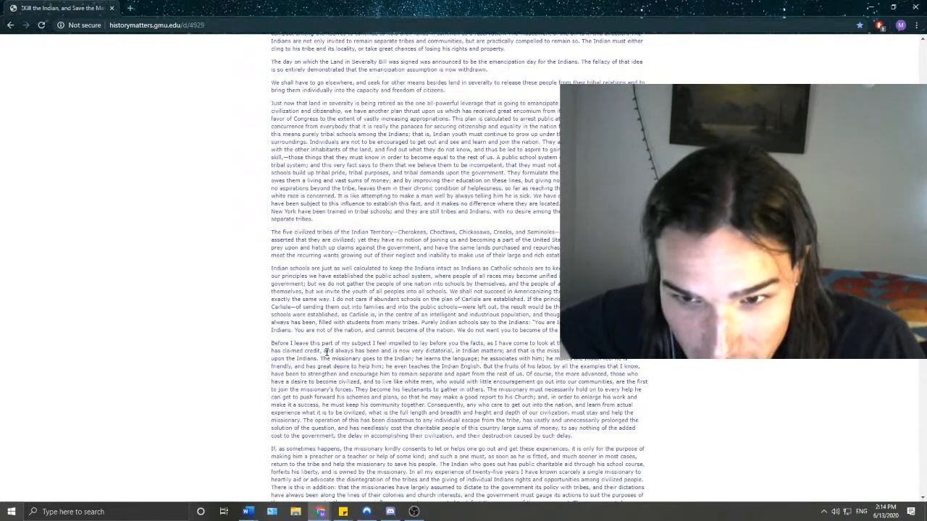
scroll(down, 3)
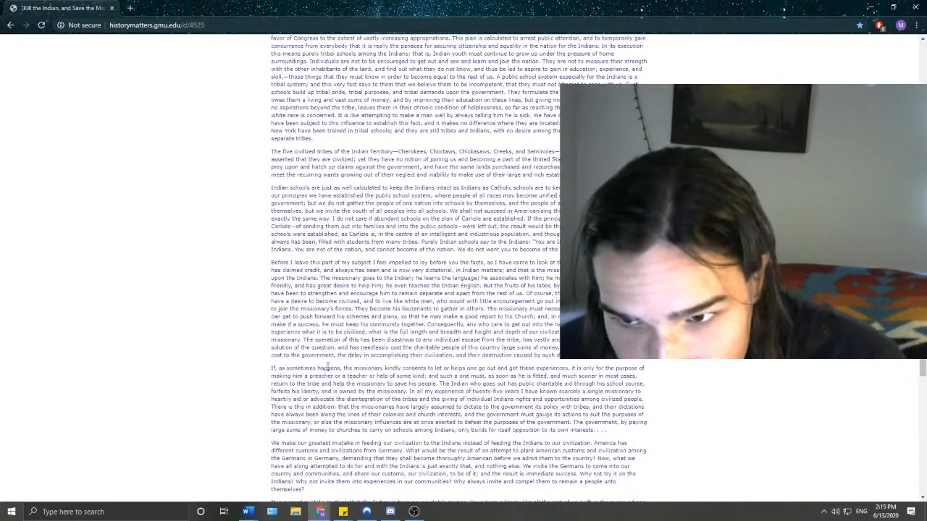
Scroll down to the 'We make our greatest mistake' paragraph on feeding civilization to the Indians
scroll(down, 3)
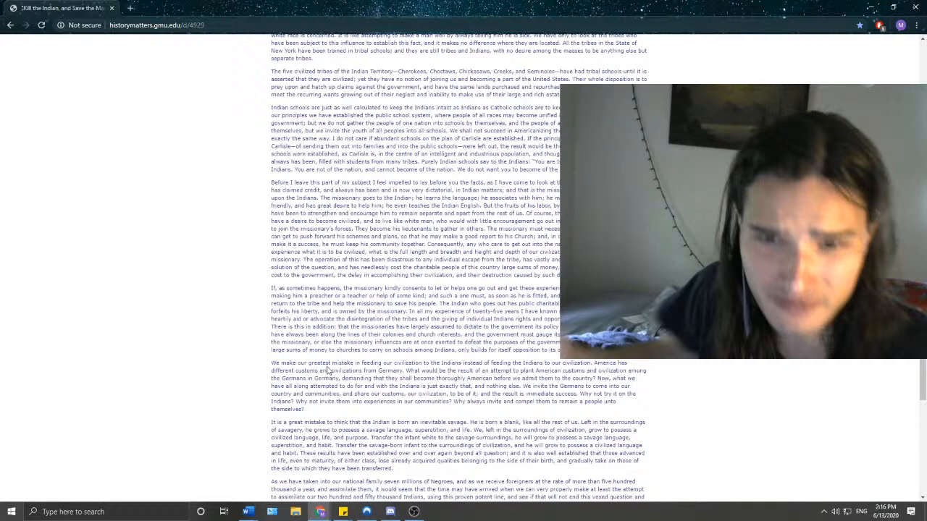
Scroll down to the Carlisle school and 'No evidence is wanting' paragraphs
scroll(down, 3)
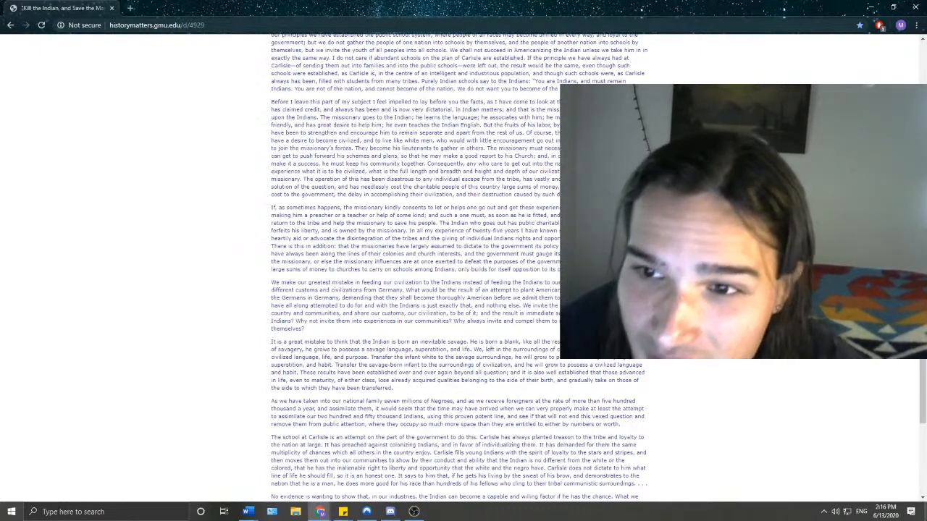
scroll(down, 3)
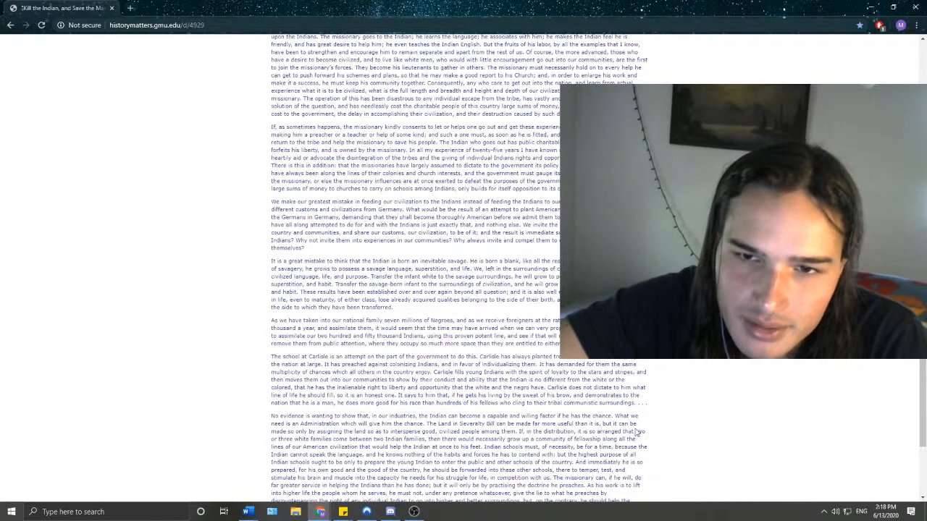
Scroll to the passage on theorizing citizenship into people being a slow operation
scroll(down, 3)
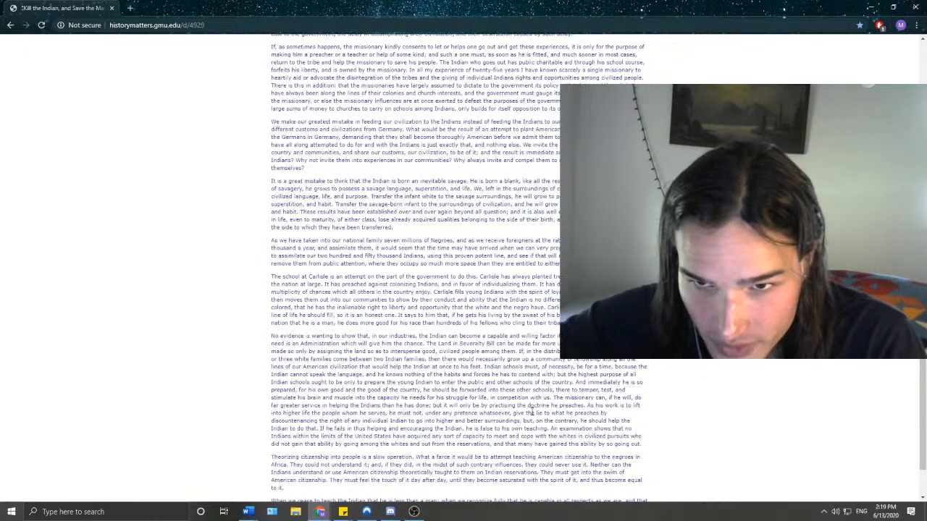
scroll(down, 3)
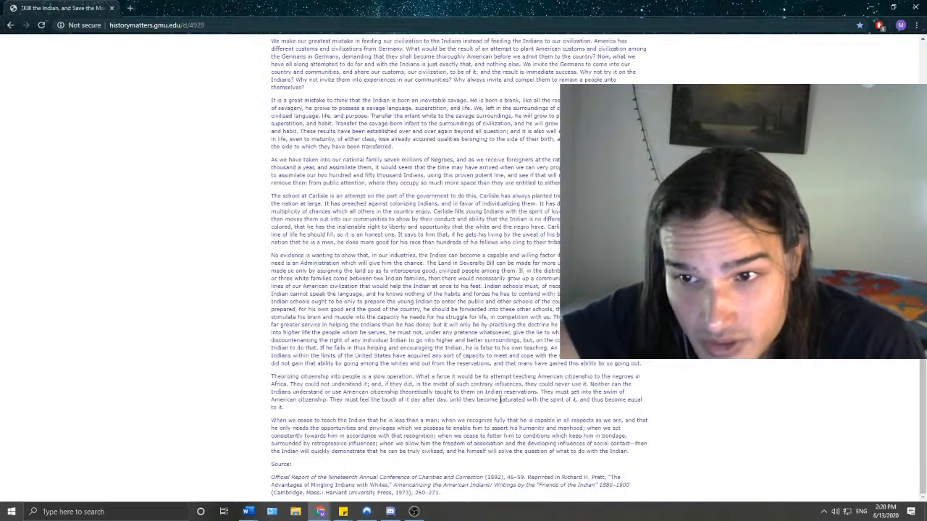
mouse_move(482, 418)
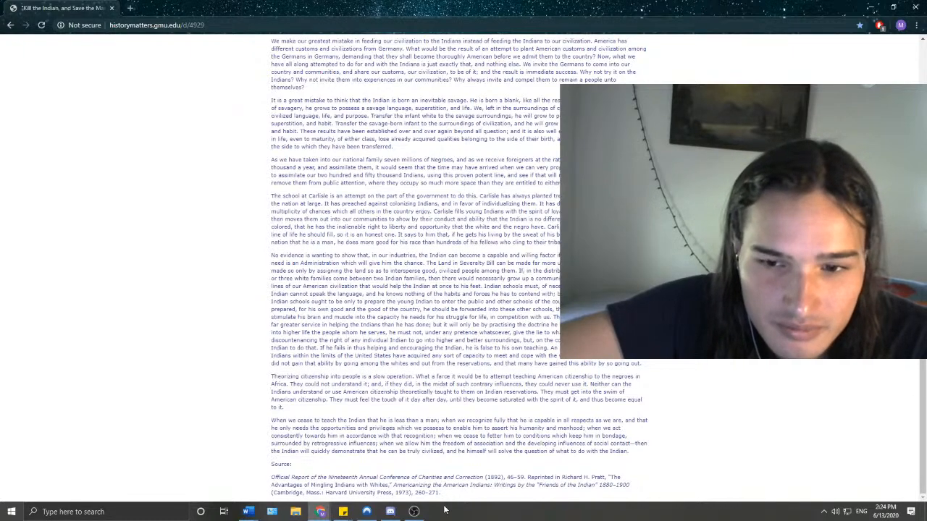
scroll(up, 3)
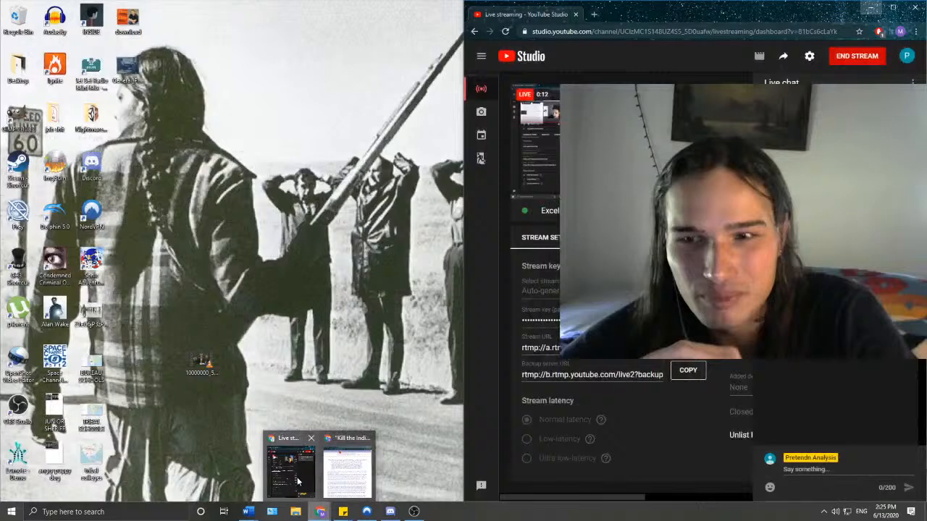
Bring the YouTube Studio live streaming dashboard forward beside the History Matters article
click(348, 467)
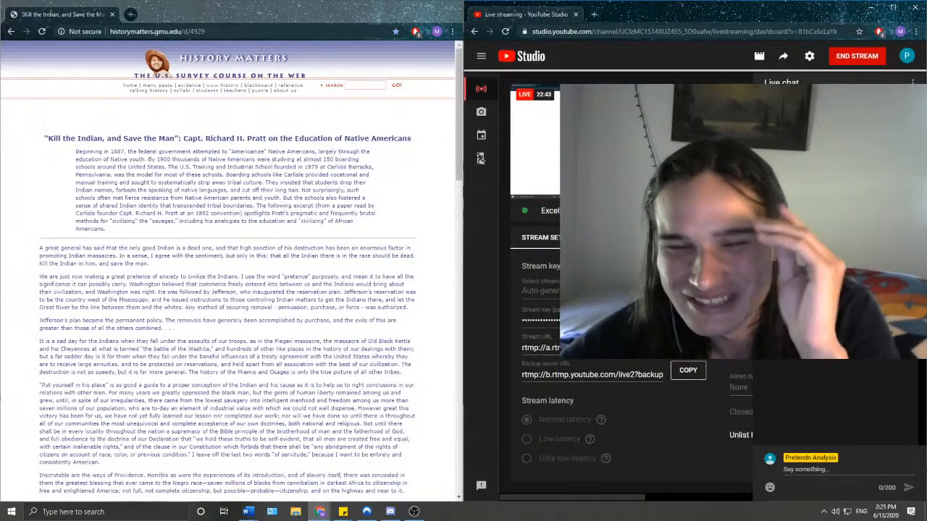